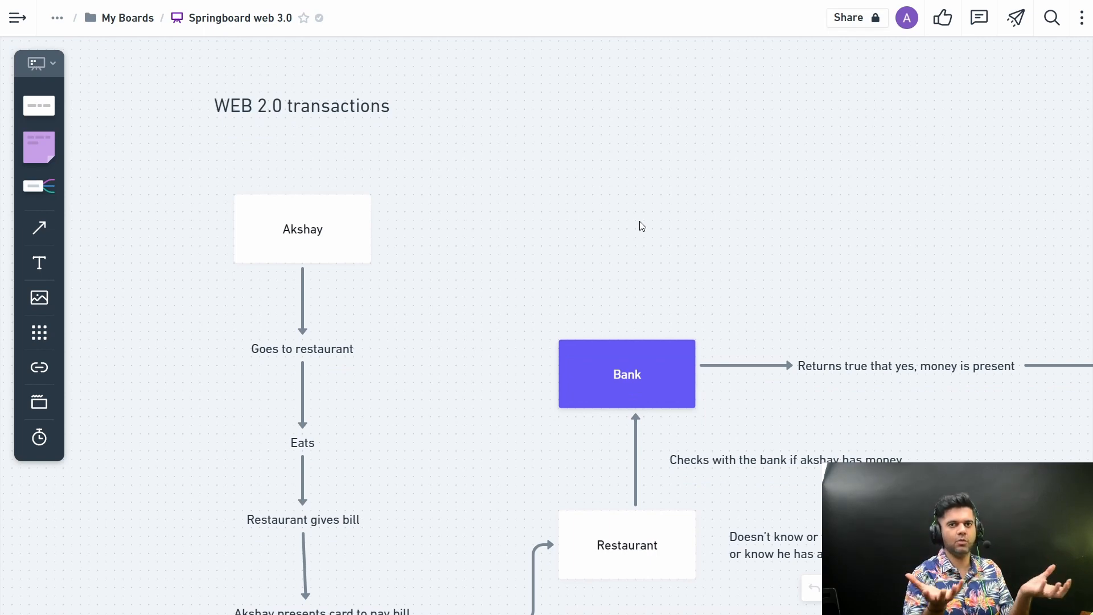
mouse_move(363, 223)
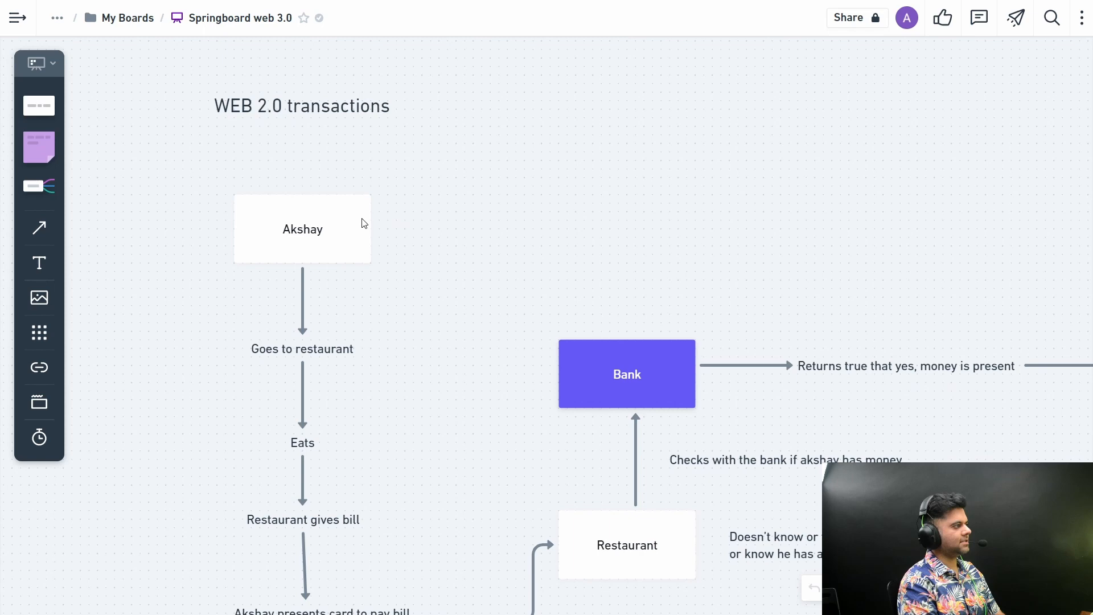
mouse_move(286, 239)
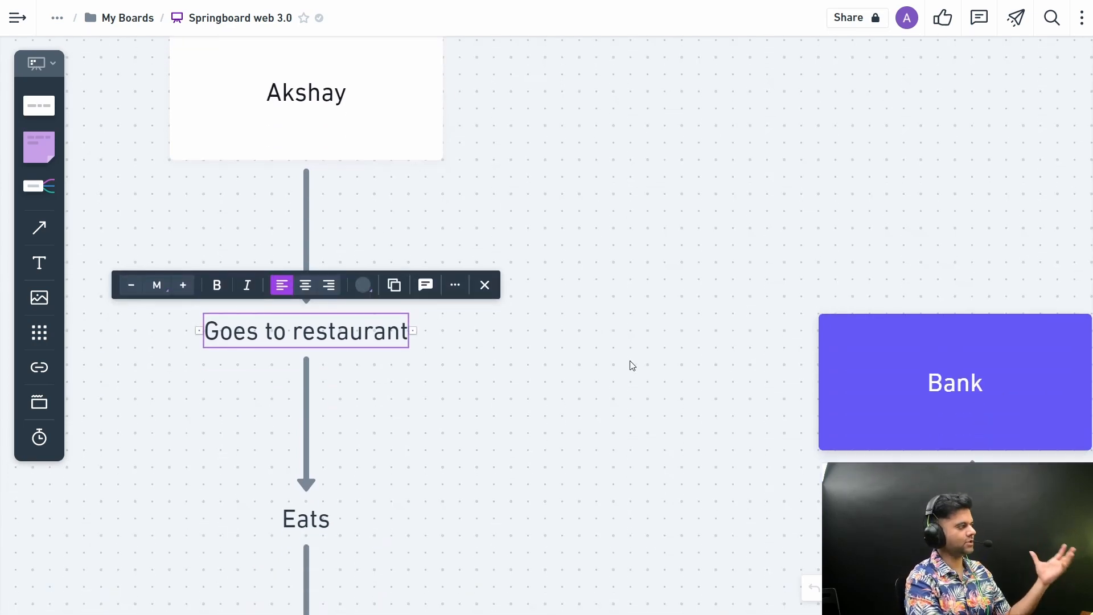
Scroll the board, deselect the money transfer caption, and select the Web 3.0 Restaurant box.
scroll(down, 3)
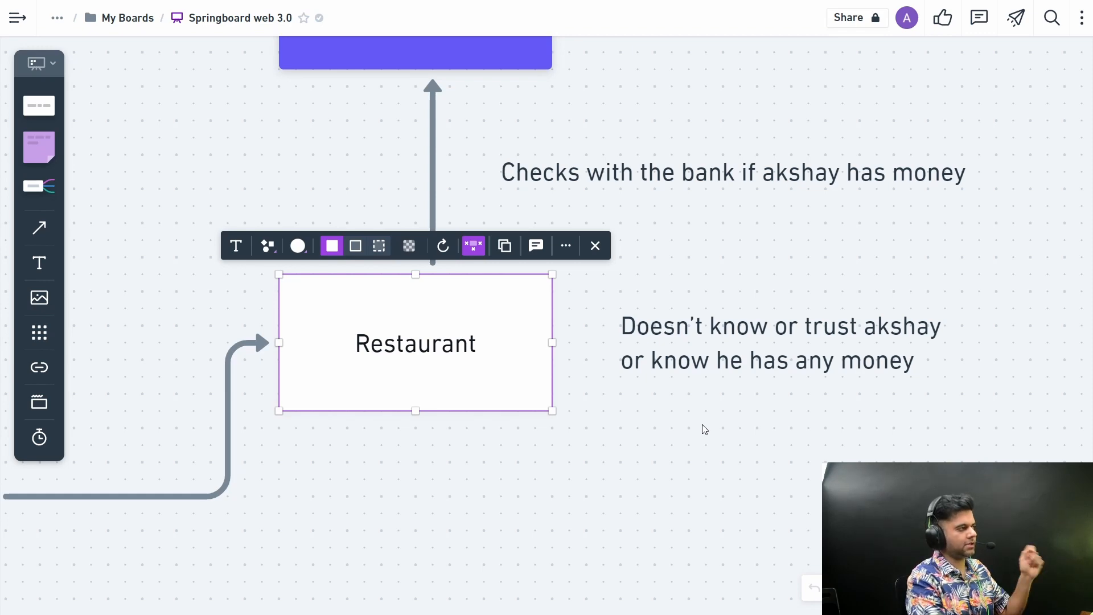
scroll(down, 3)
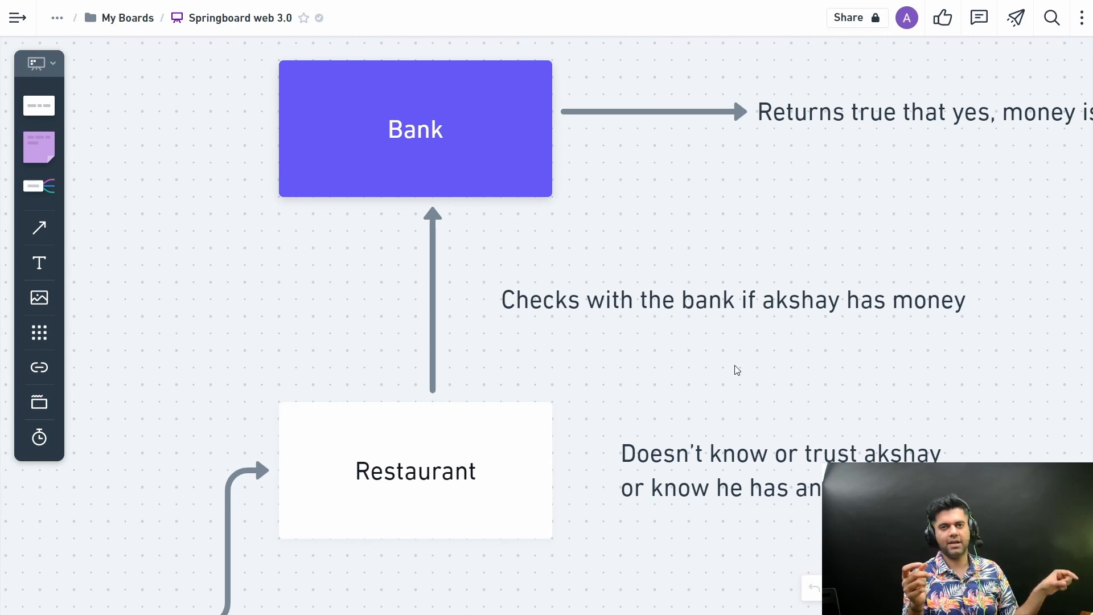
click(415, 129)
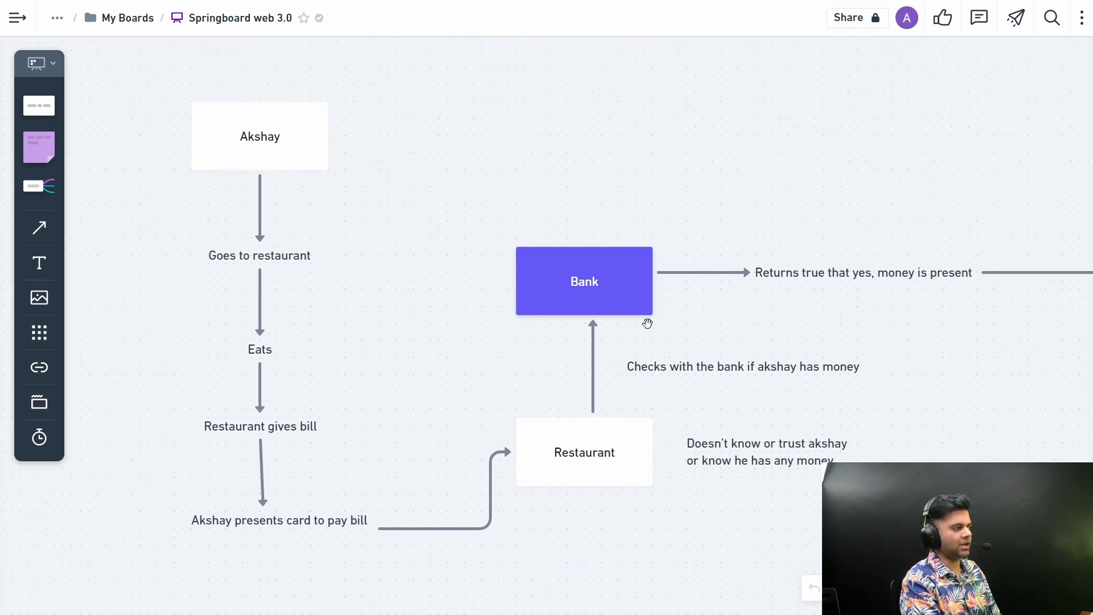
mouse_move(929, 329)
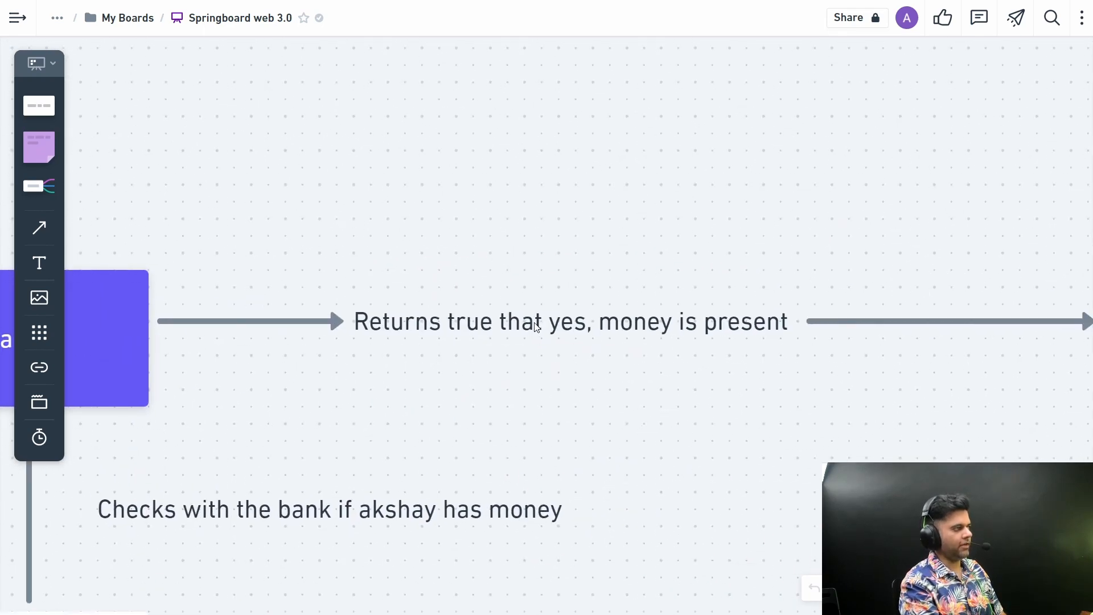
mouse_move(630, 403)
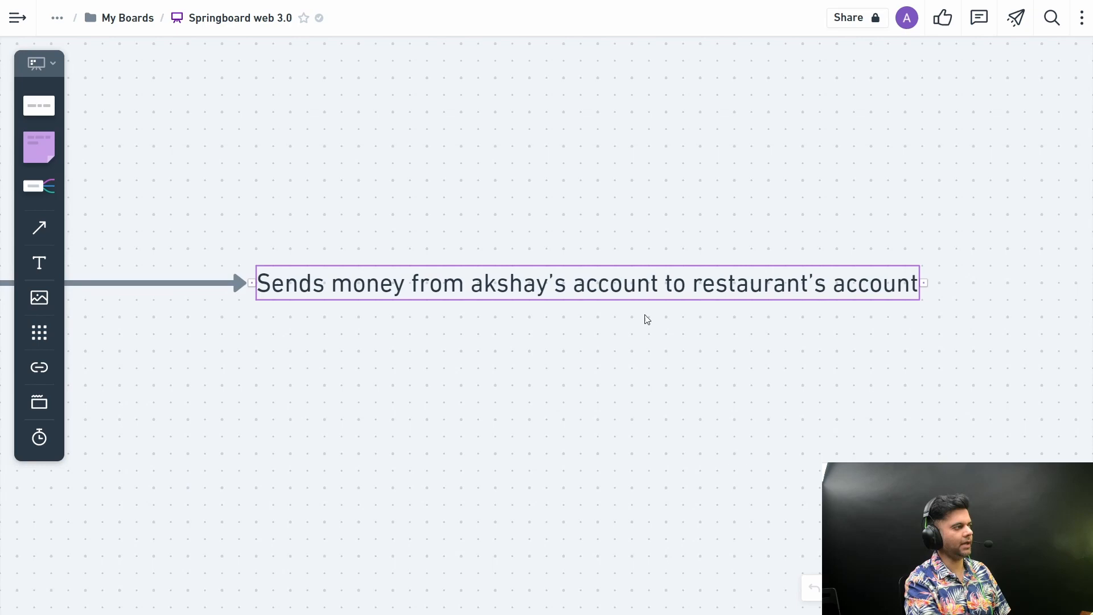
click(588, 283)
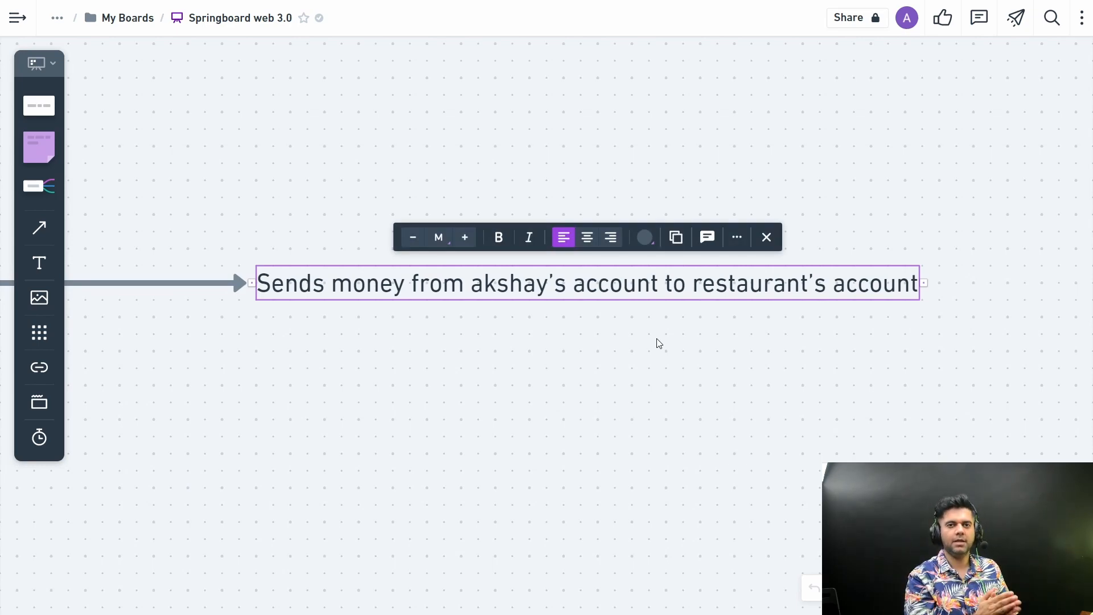
mouse_move(608, 383)
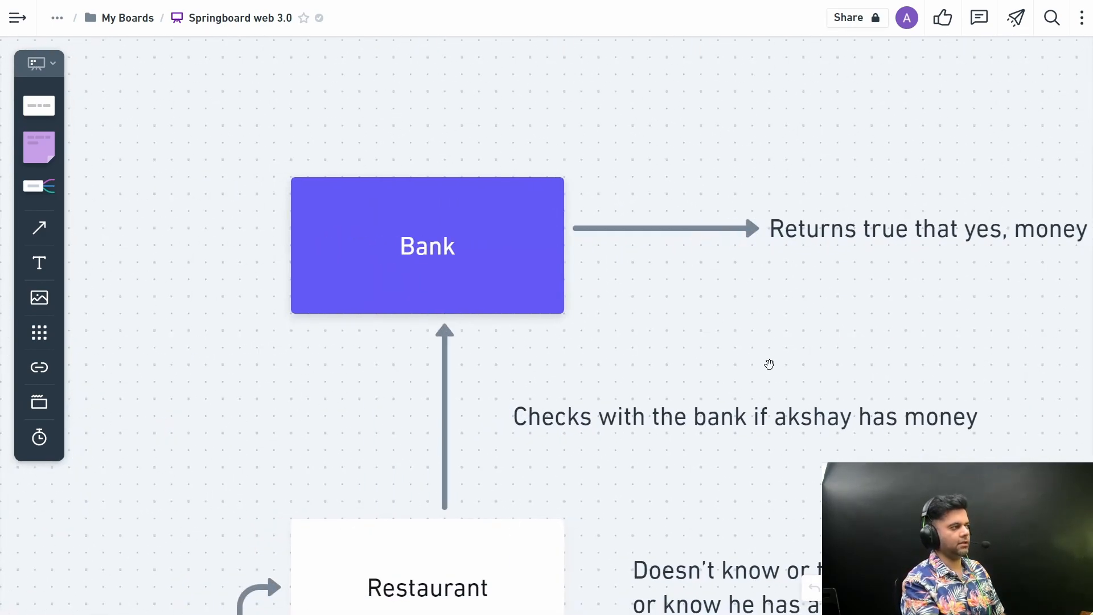
mouse_move(765, 280)
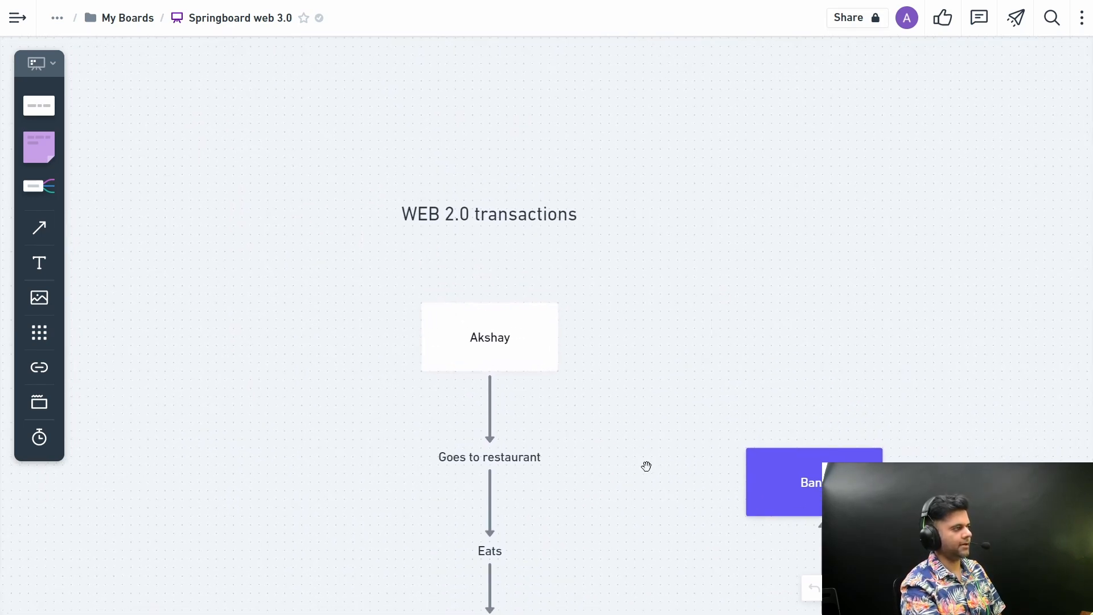
mouse_move(661, 416)
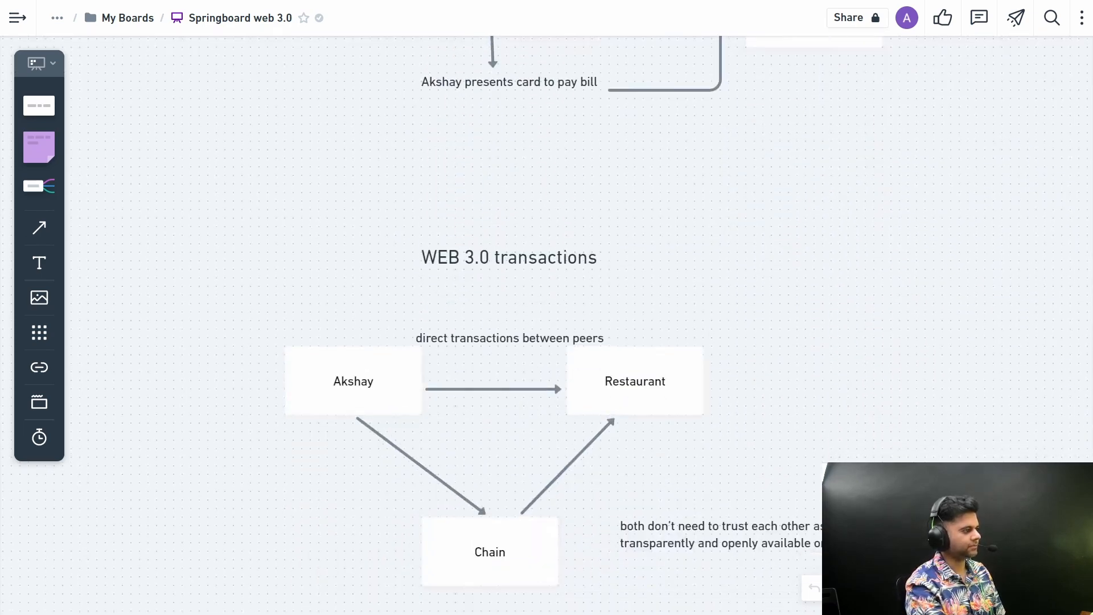
click(353, 381)
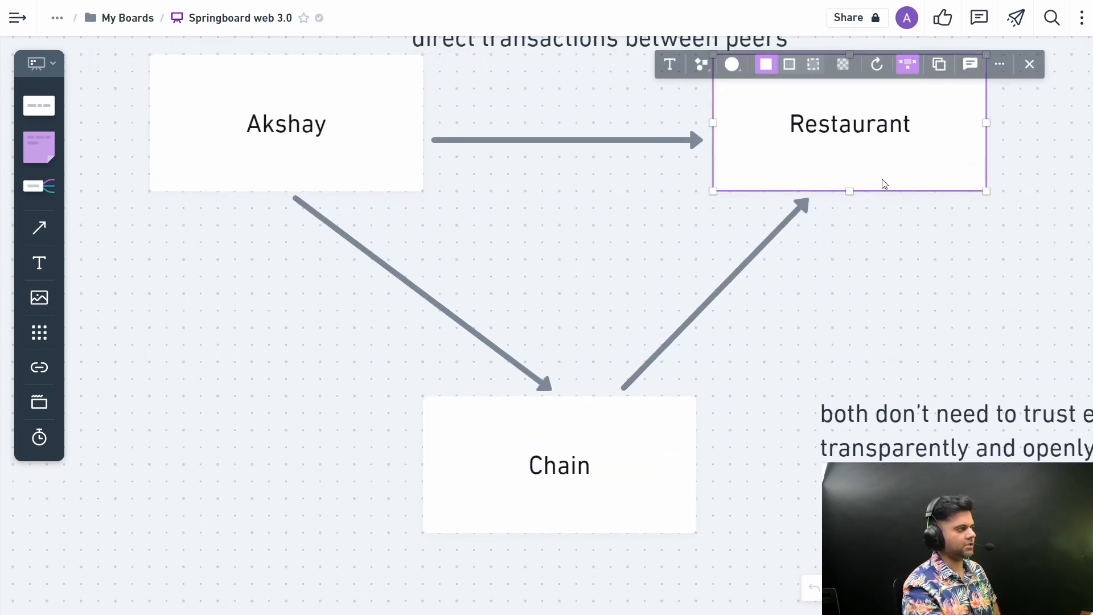
click(874, 303)
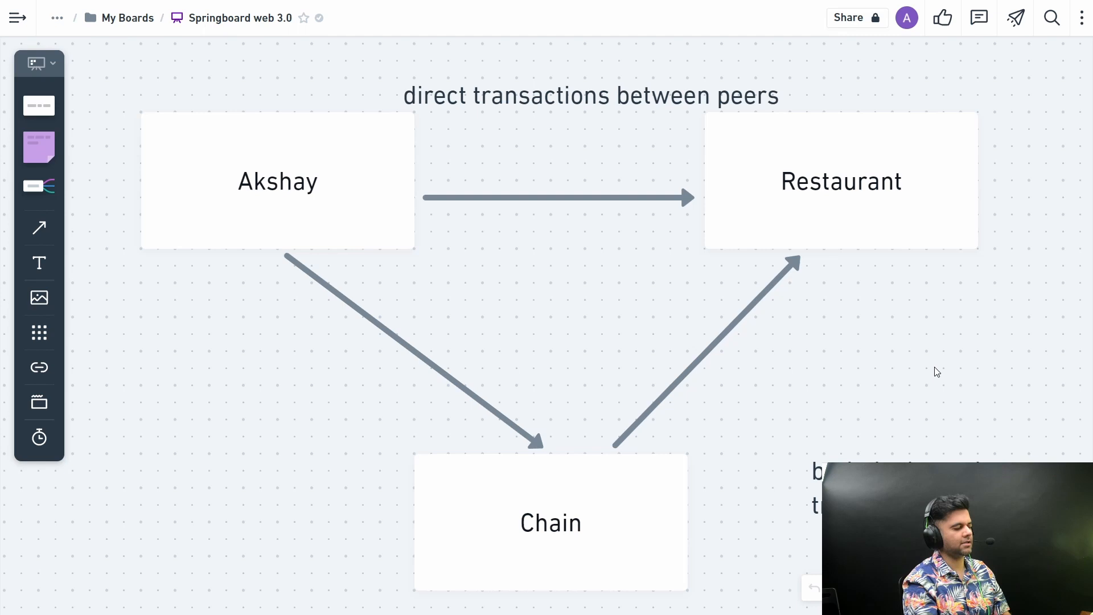
Edit the Akshay box name, then shift the 'direct transactions between peers' caption to center.
click(277, 181)
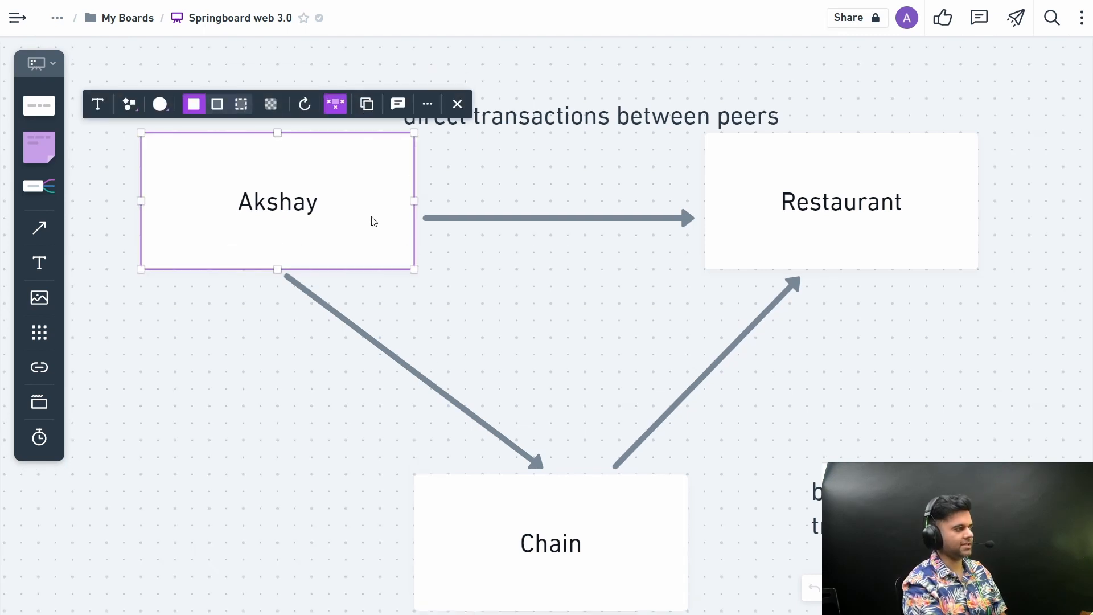
mouse_move(342, 226)
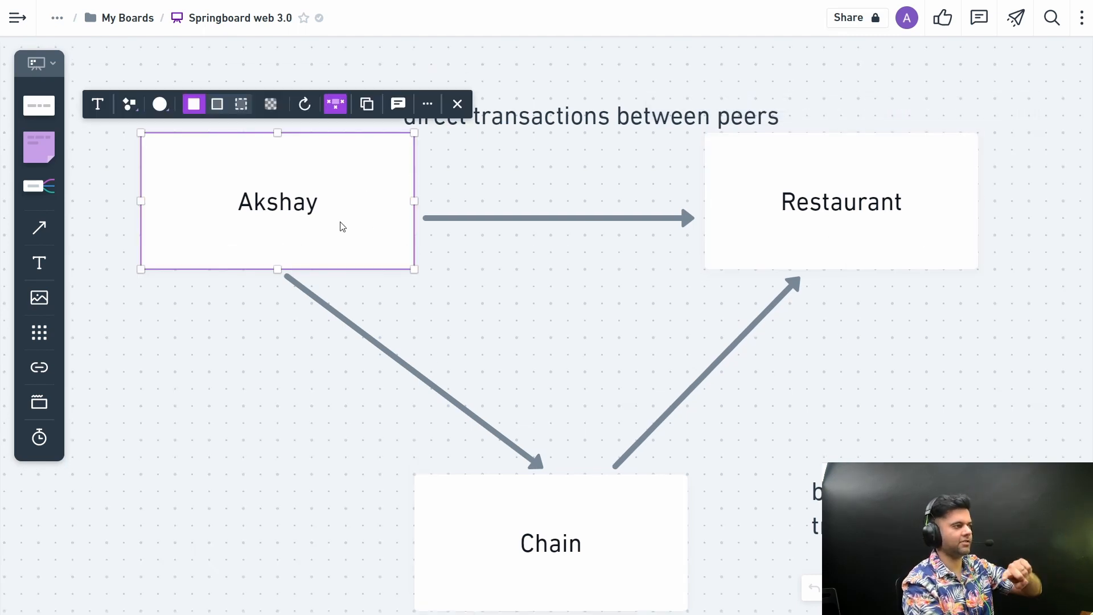
mouse_move(615, 318)
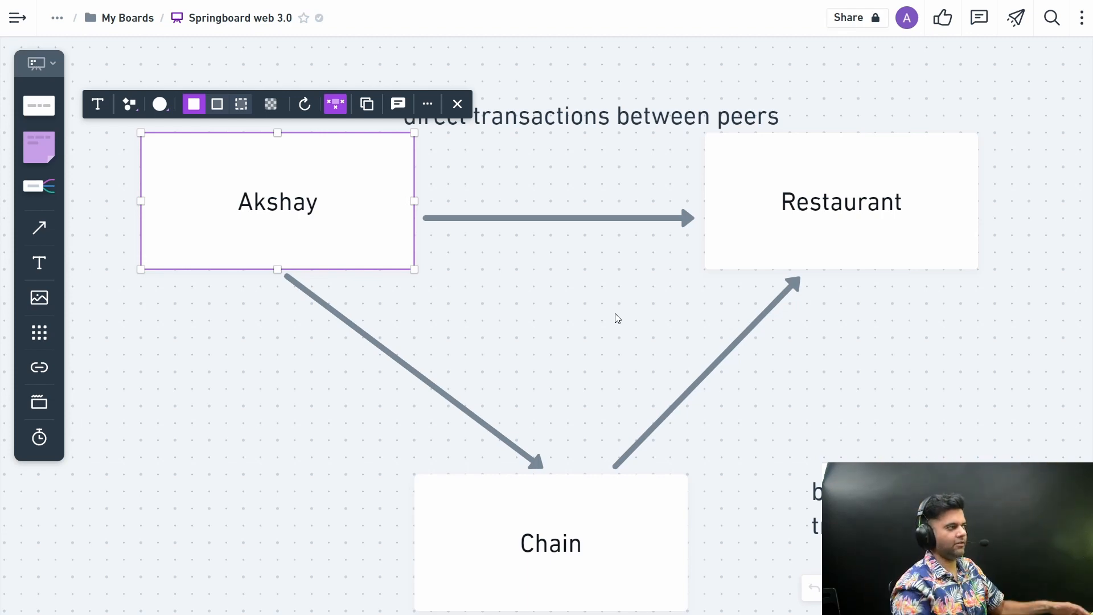
click(614, 323)
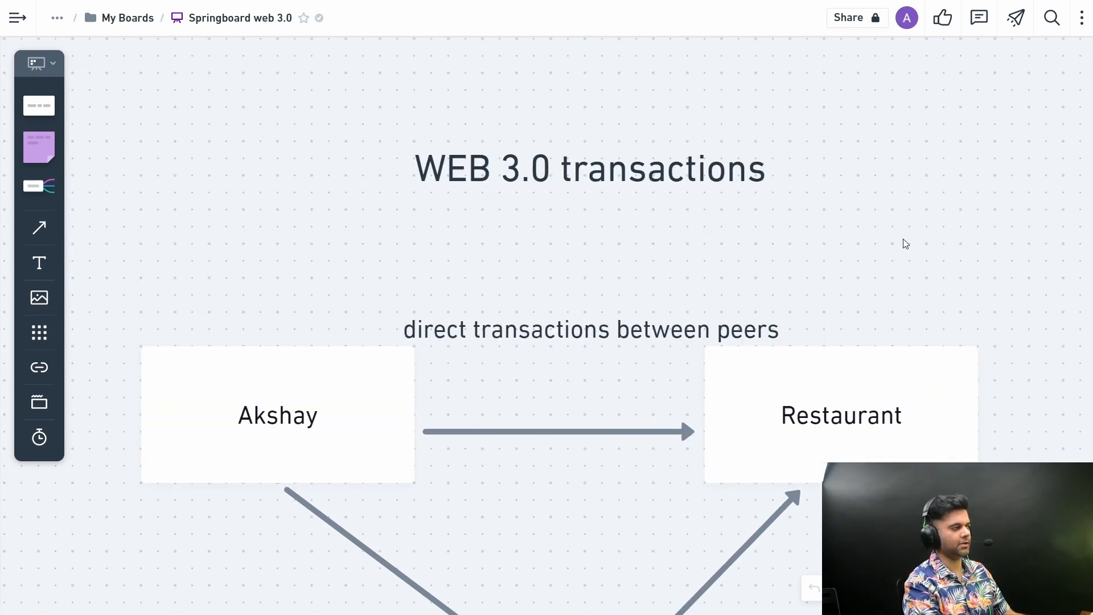
scroll(down, 3)
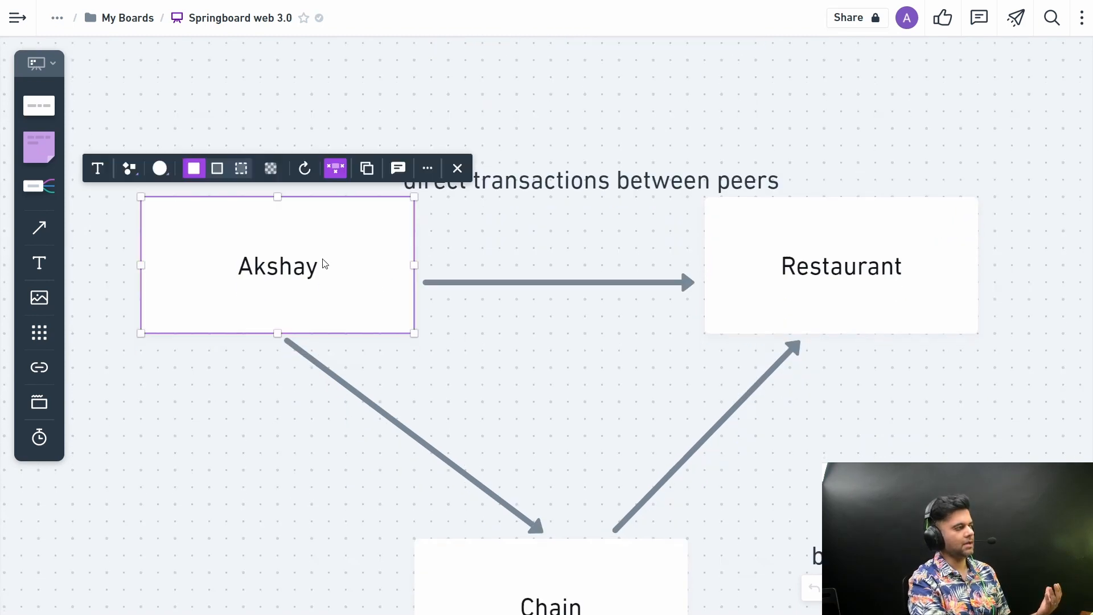
mouse_move(842, 302)
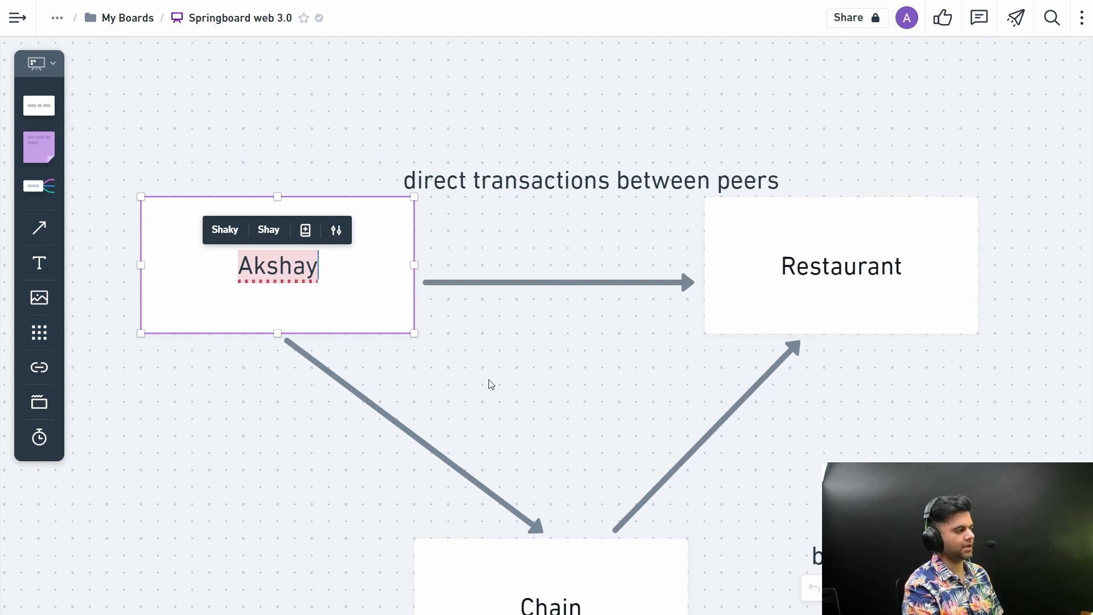
click(488, 383)
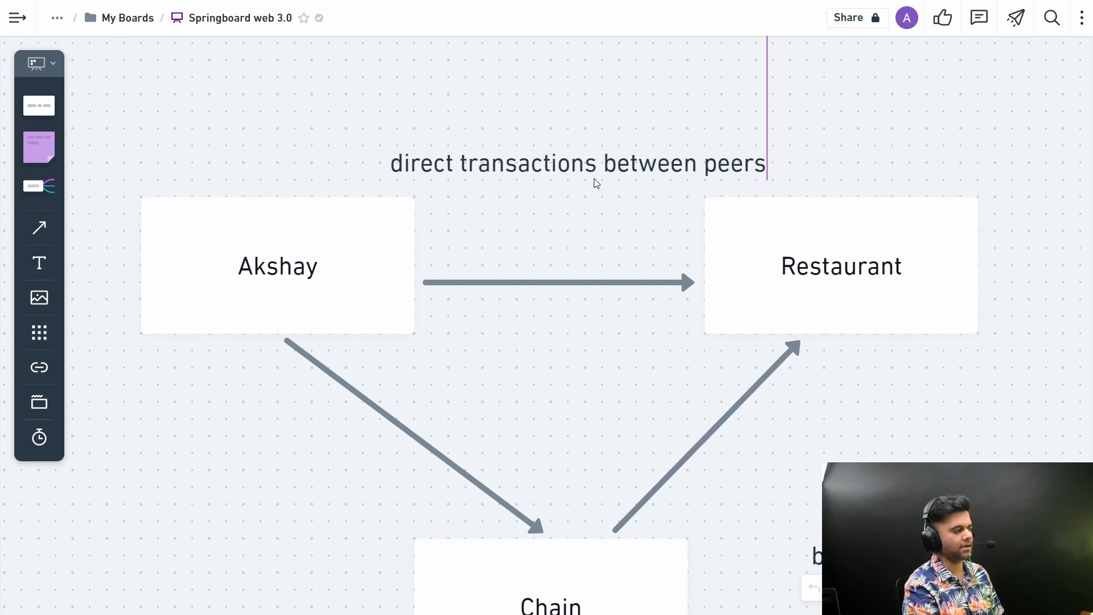
click(577, 163)
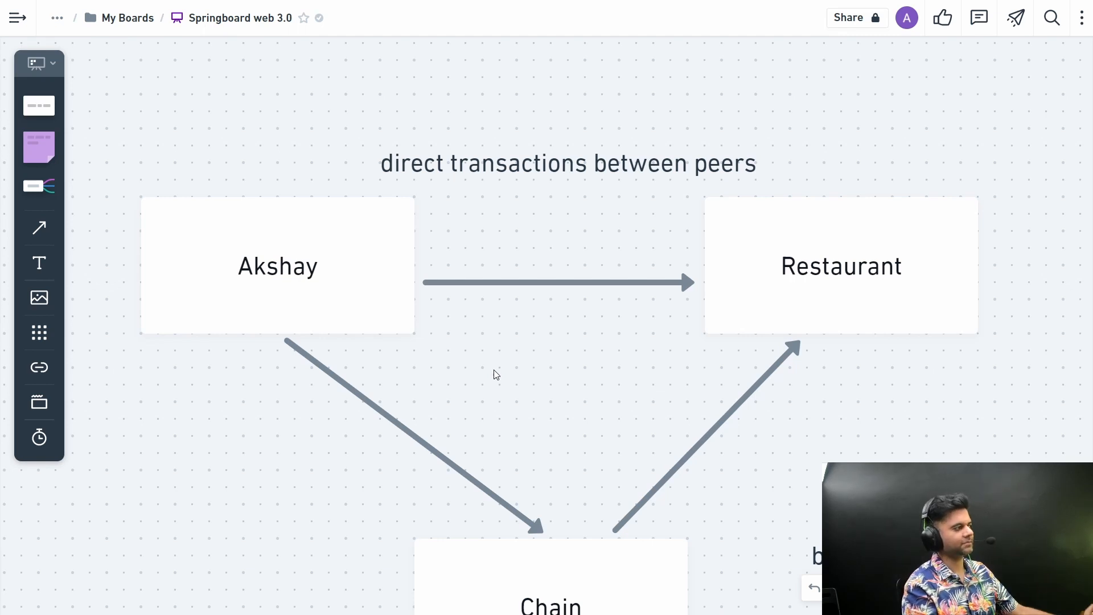
click(277, 266)
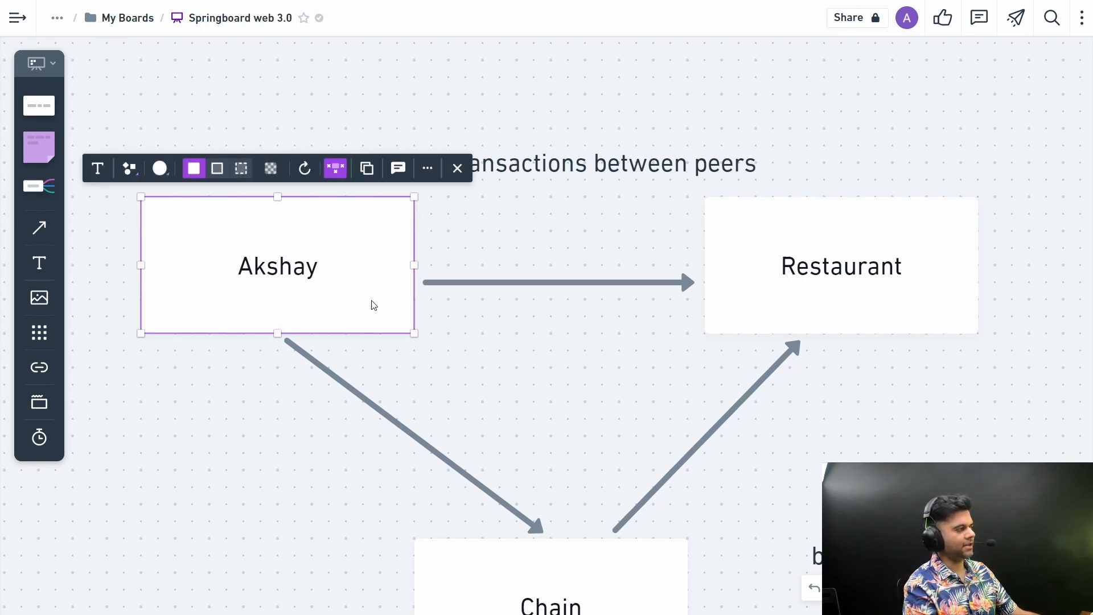
click(551, 385)
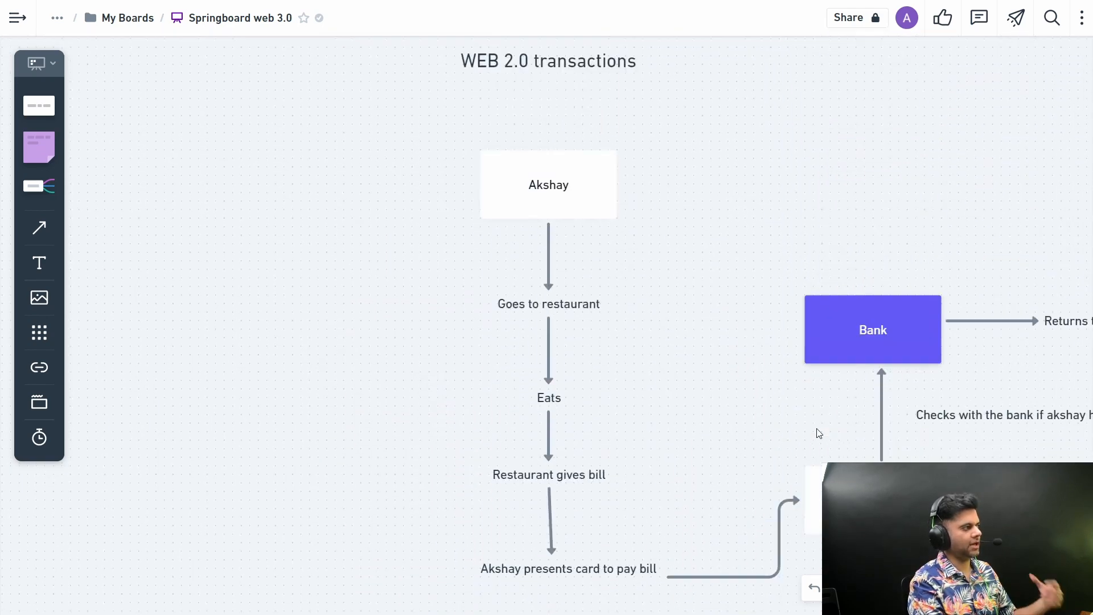
scroll(down, 3)
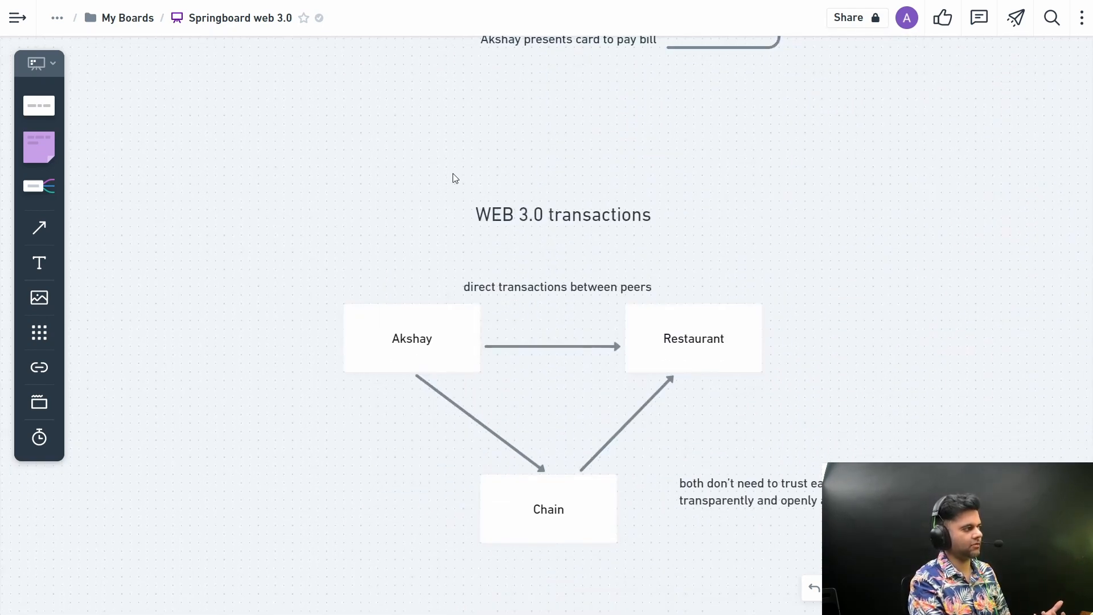
scroll(down, 3)
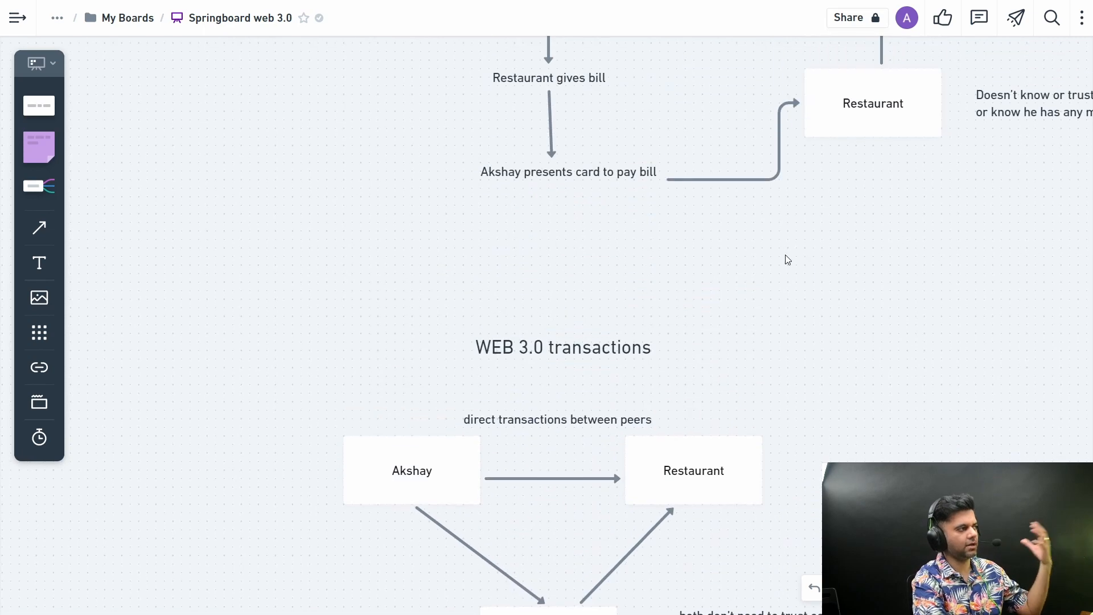
scroll(down, 3)
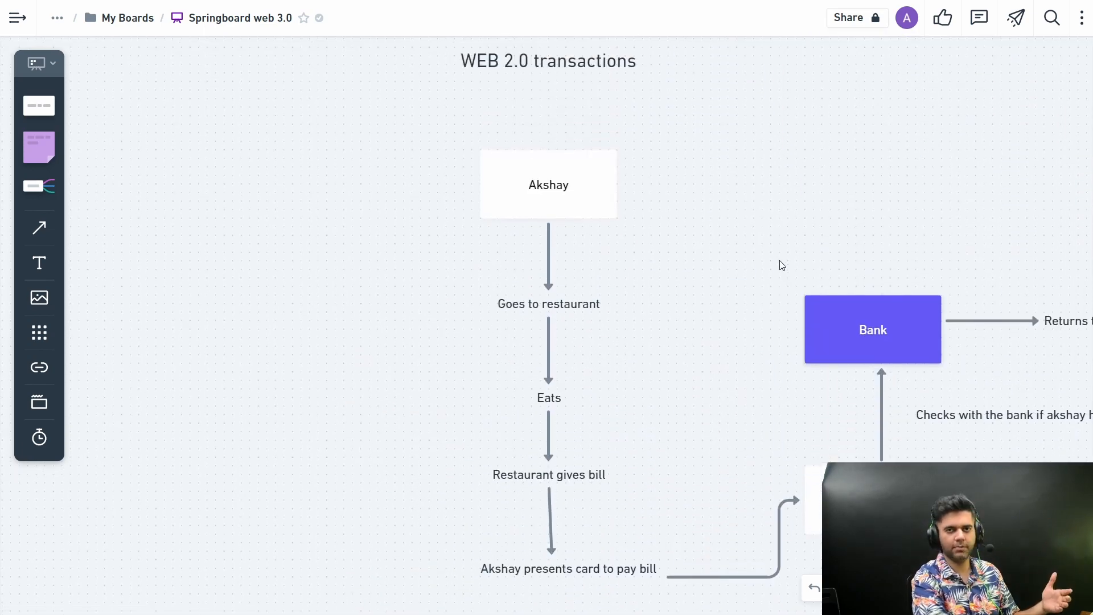